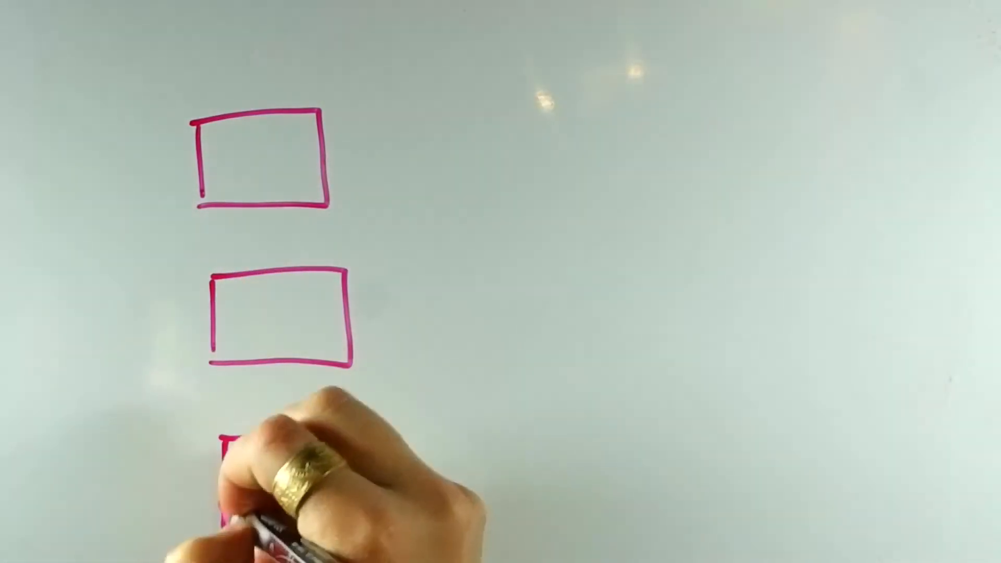
drag(224, 447, 351, 537)
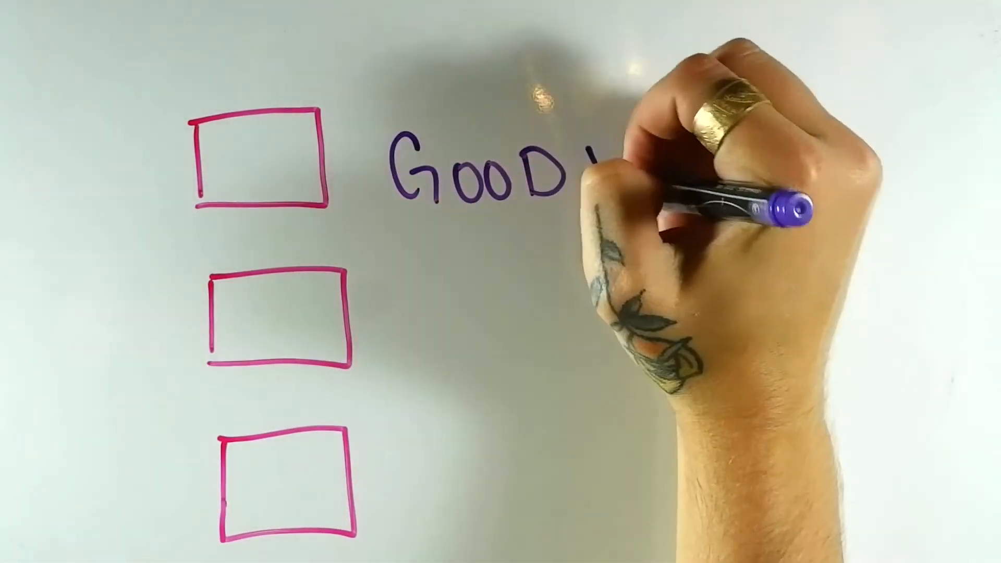
text(WORKS)
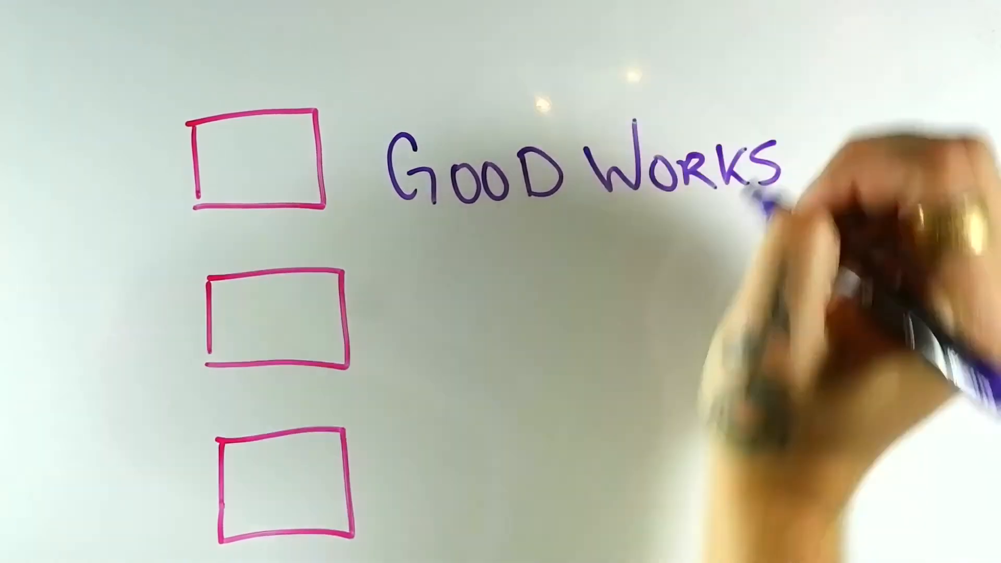